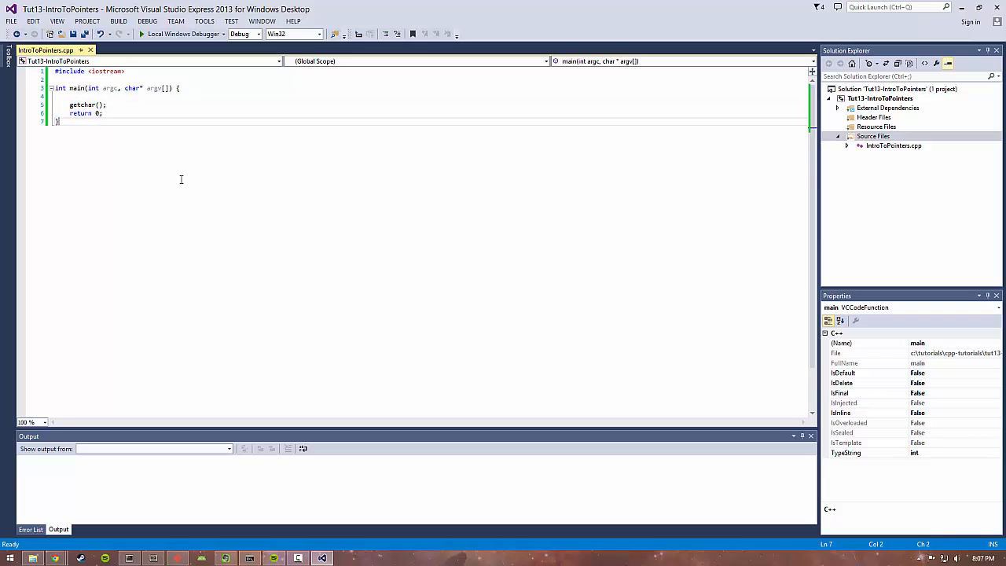
mouse_move(170, 140)
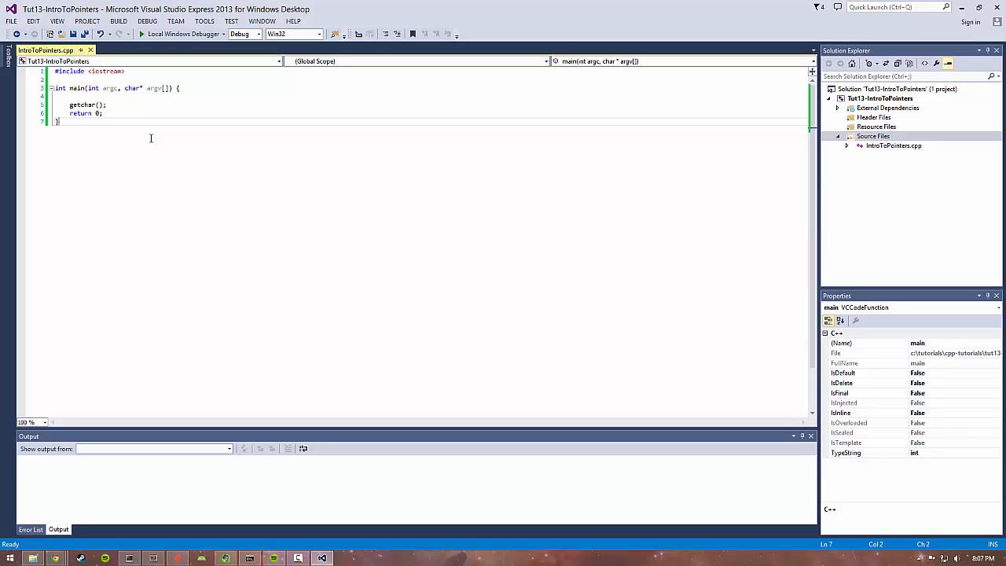
mouse_move(149, 139)
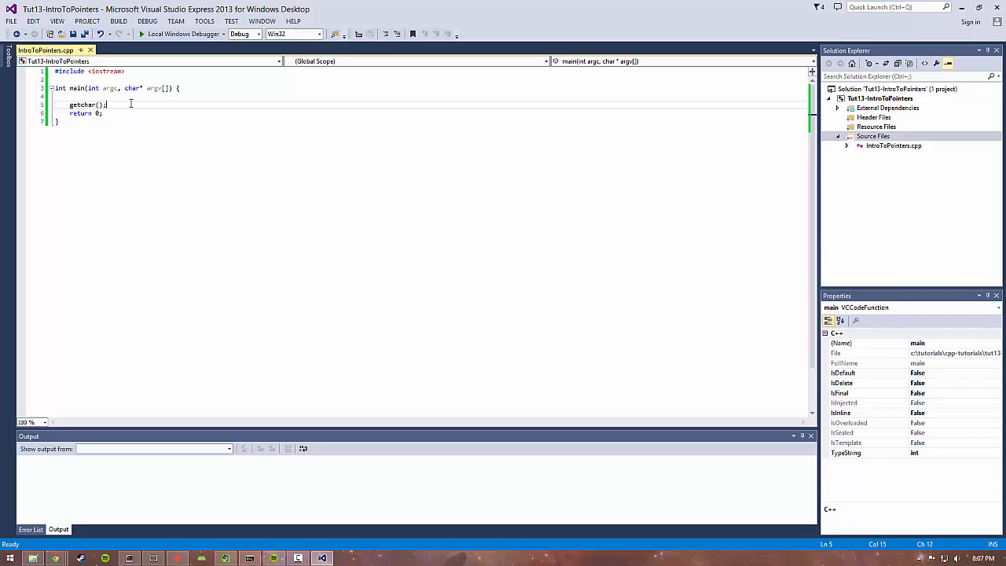
Declare int i, j, k in main and assign i = 10 on the next line
type("int i, j,")
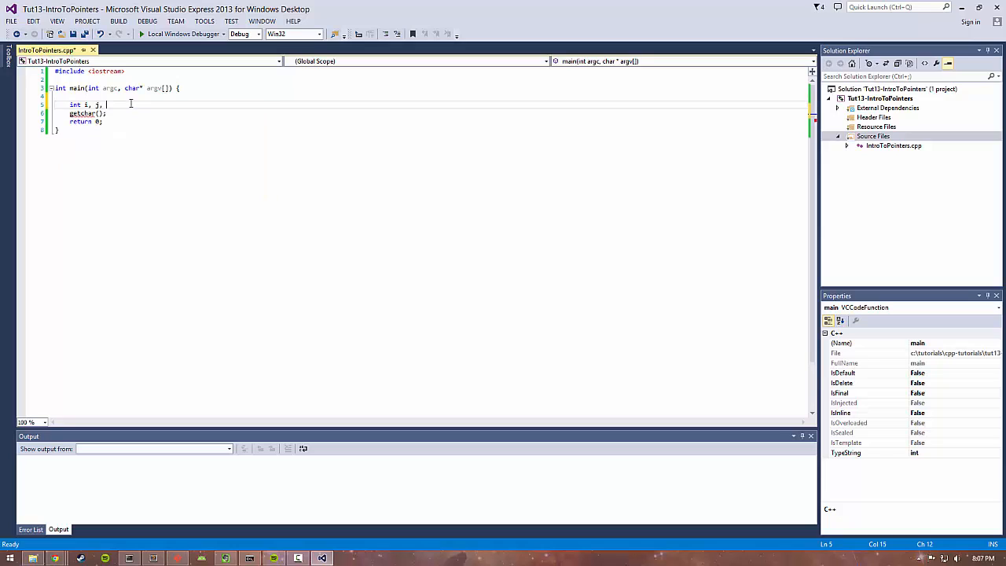
type("k;")
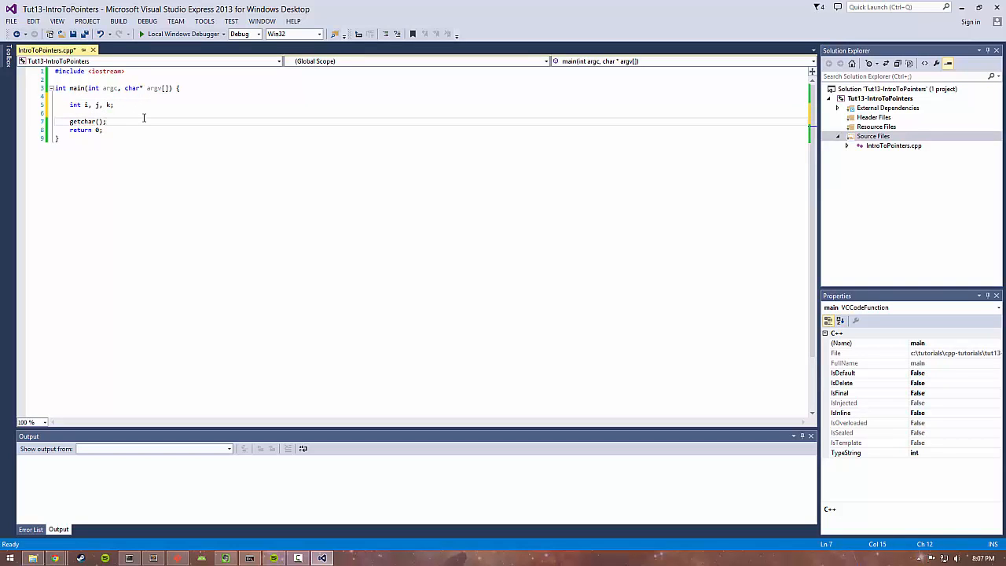
left_click(113, 104)
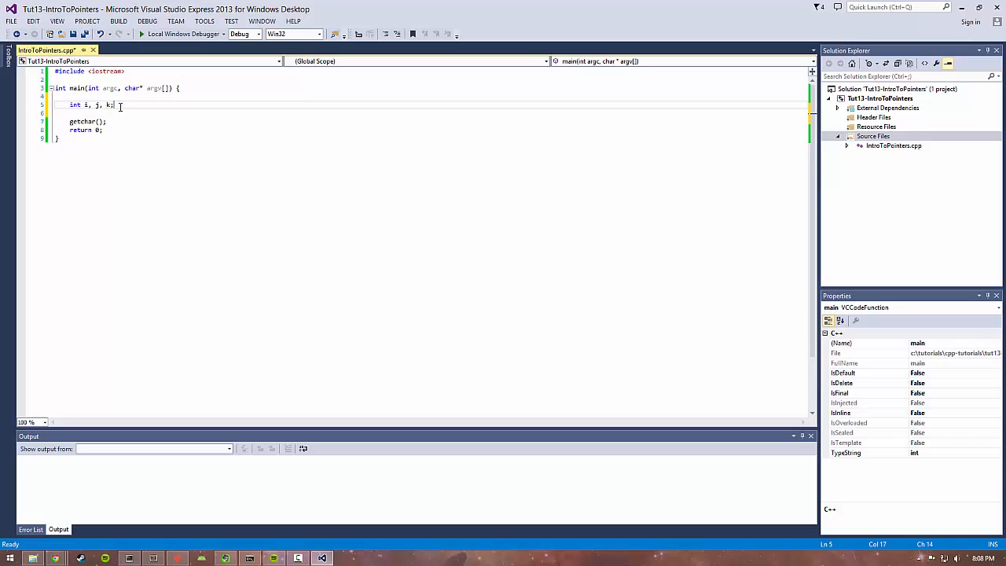
left_click(126, 113)
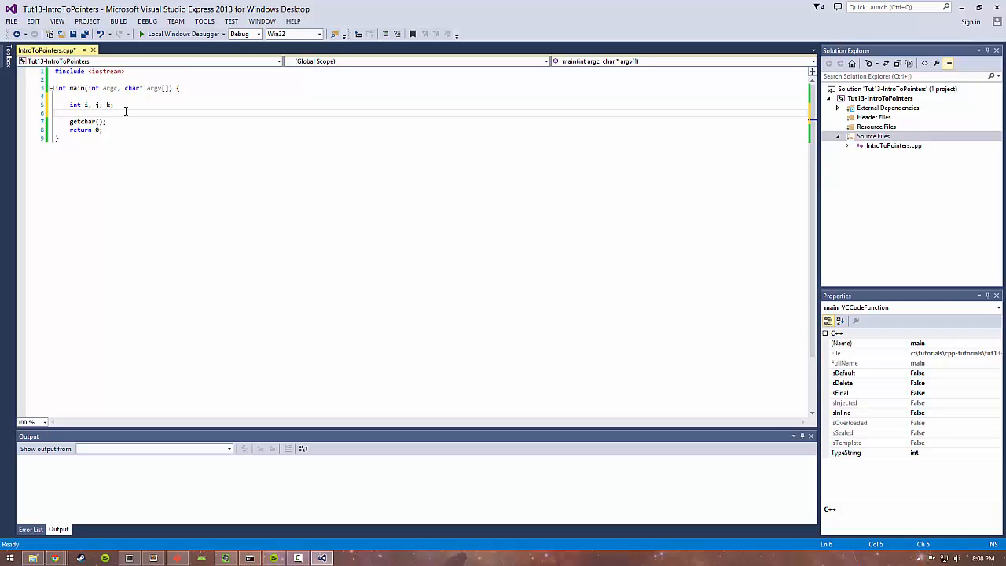
type("i = 10;")
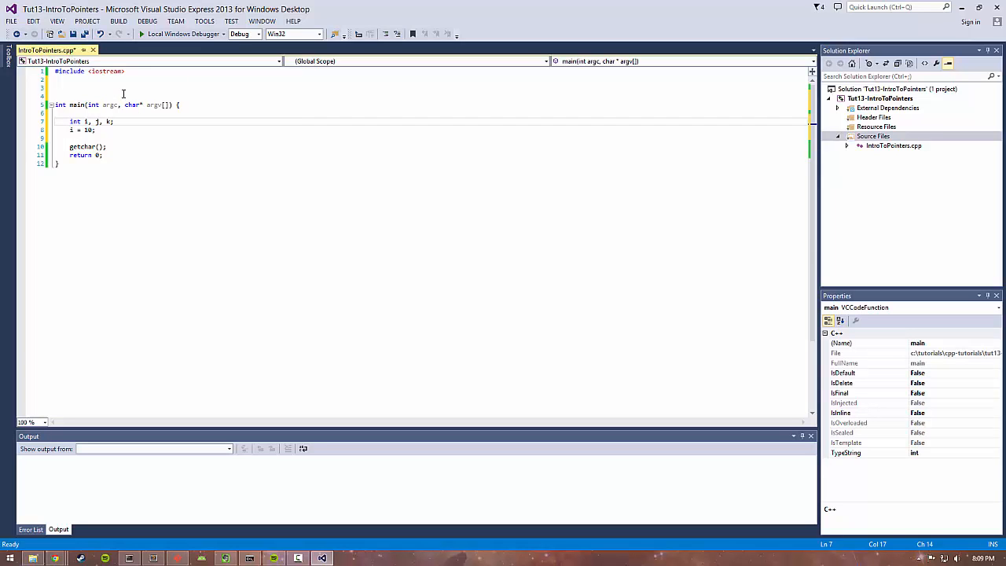
Declare global ints cat, dog, snake above main
type("int cat")
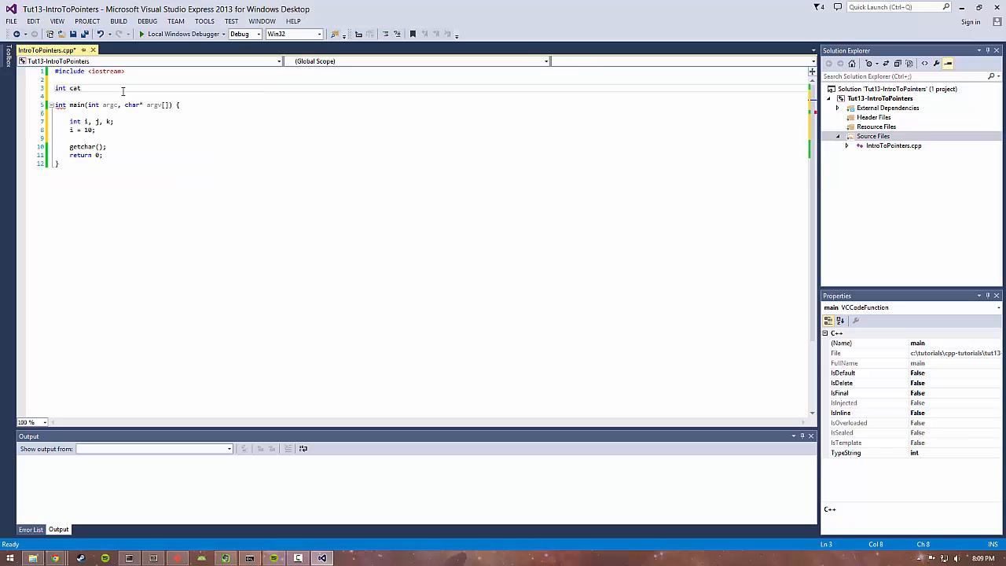
type(", dog,")
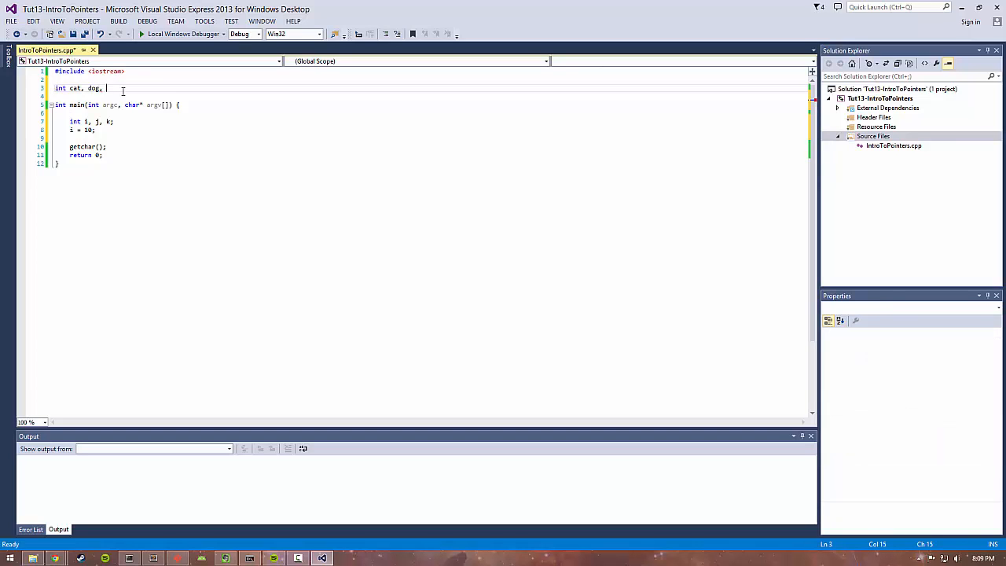
type("snake;")
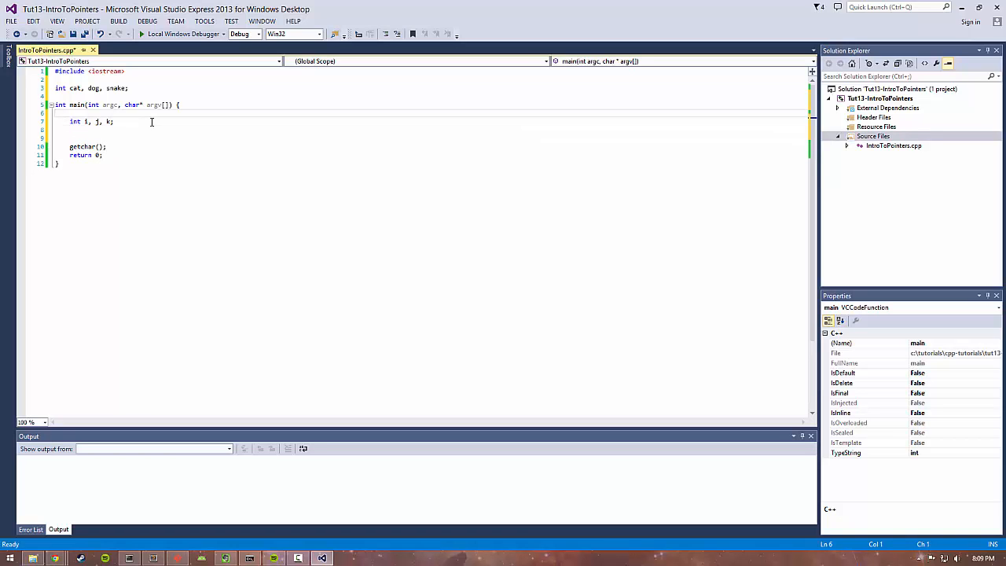
Add using namespace std; at the top of main's body, then start a line with &
type("using")
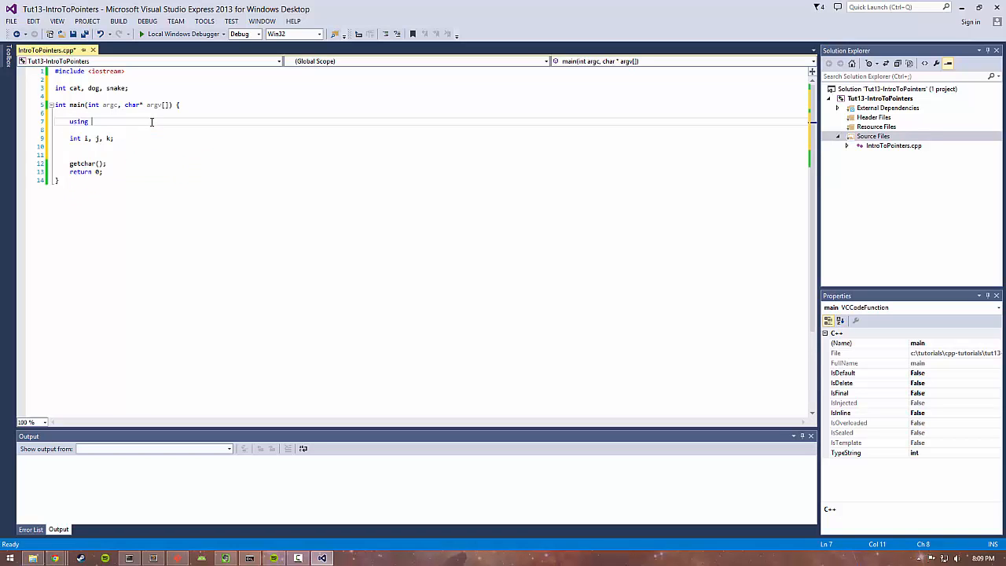
type("namespace")
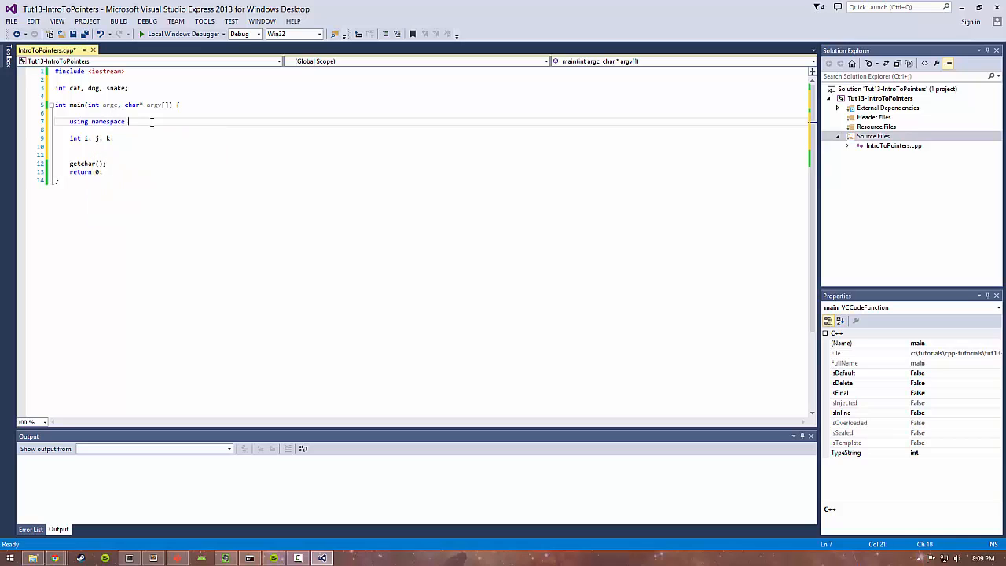
type("std;")
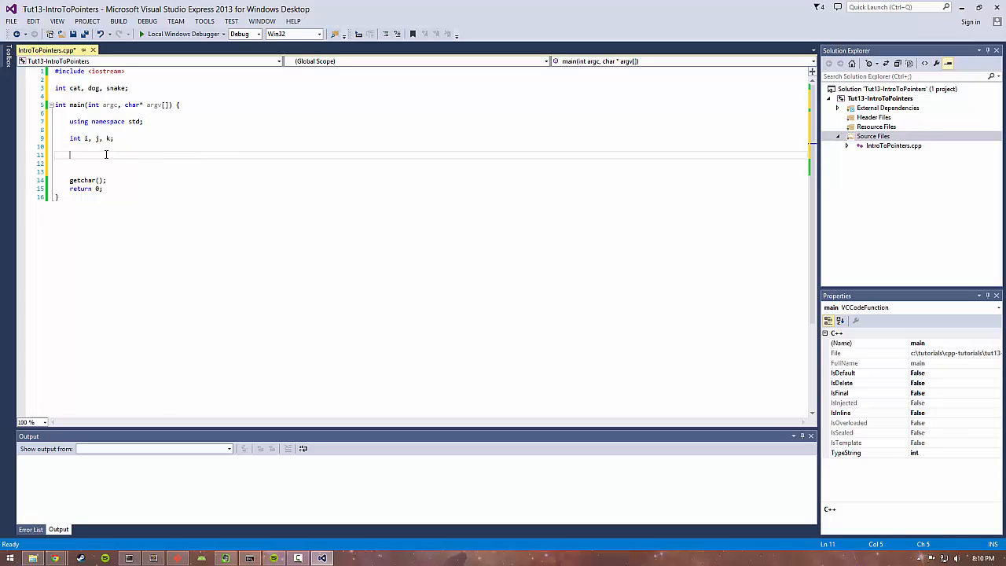
type("&")
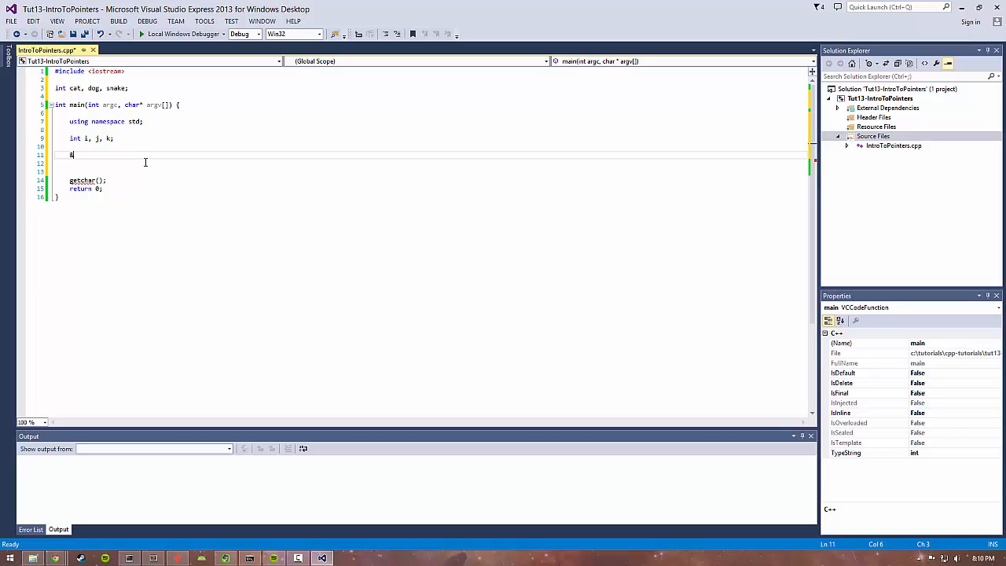
Write cout << "i address=" << &i << endl; after the declarations
key("backspace")
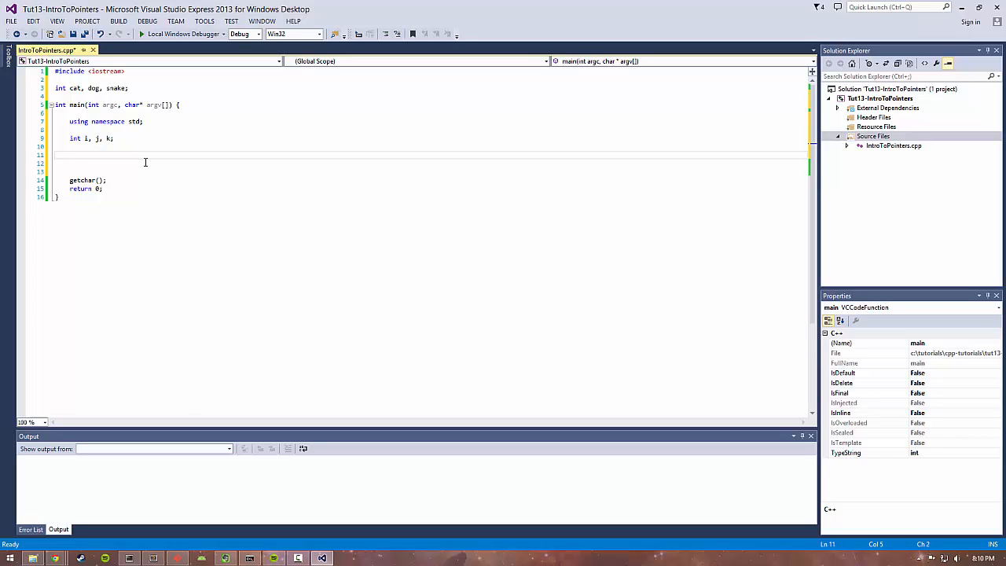
mouse_move(118, 160)
type("cout <<")
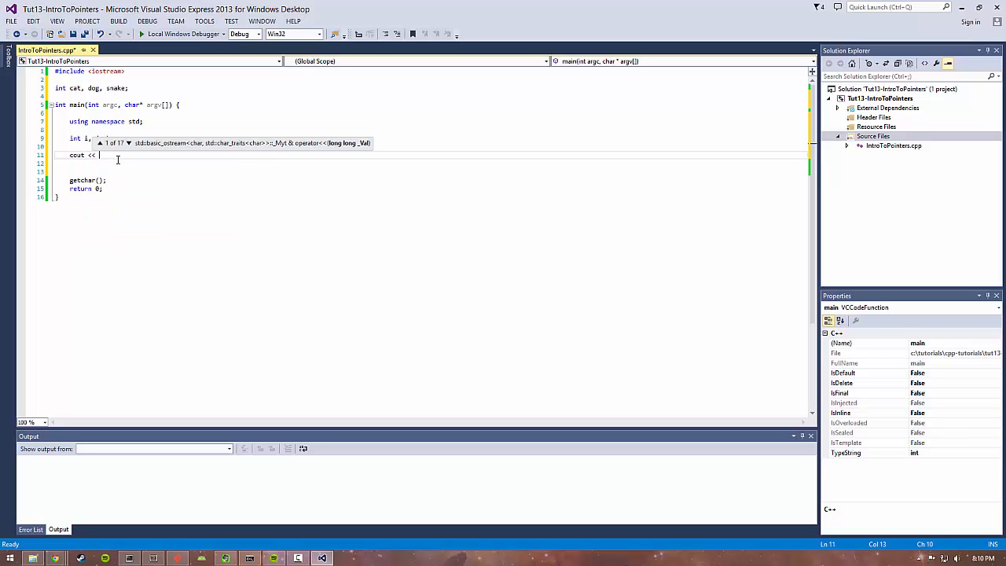
type("\"i ad")
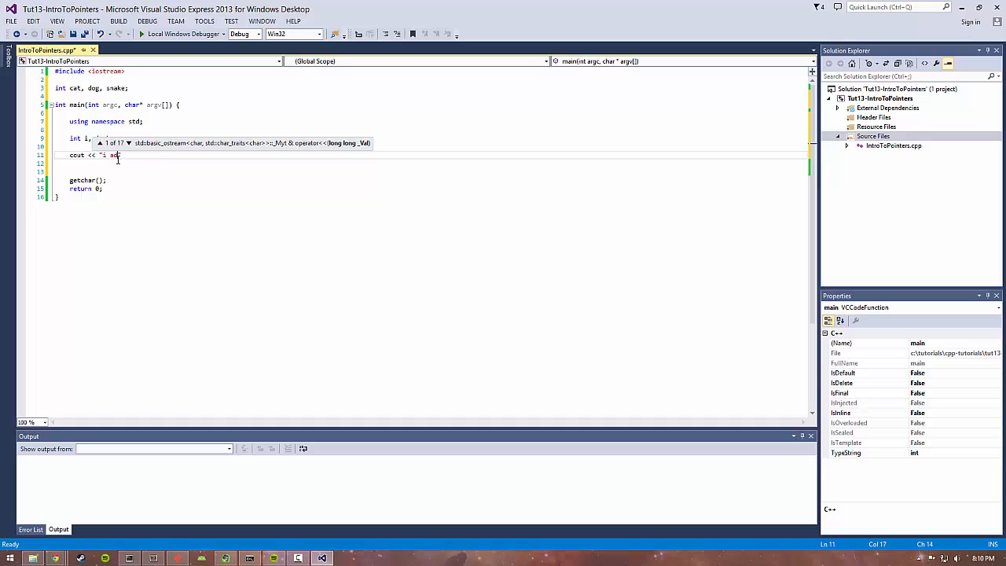
type("dress=\"")
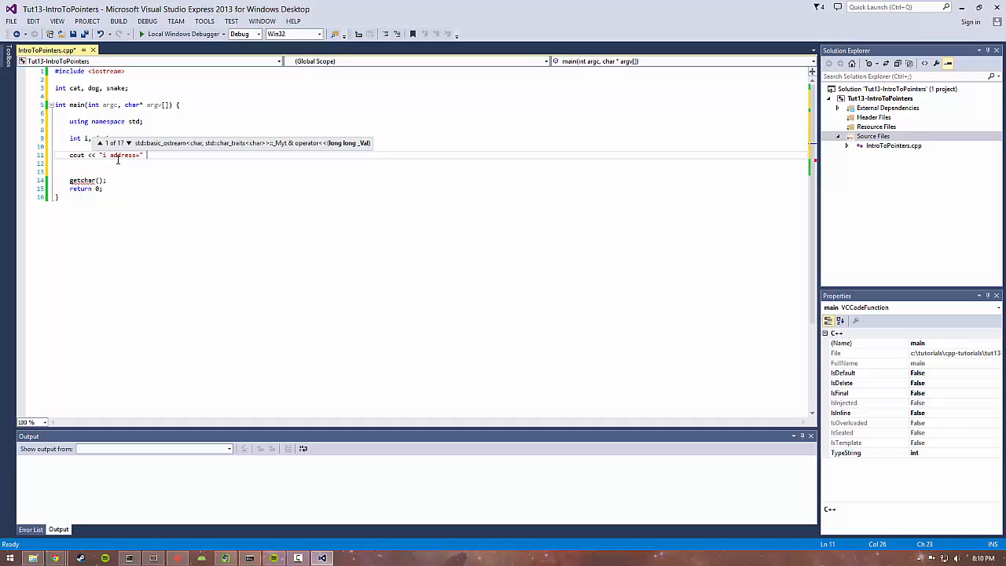
type("&i")
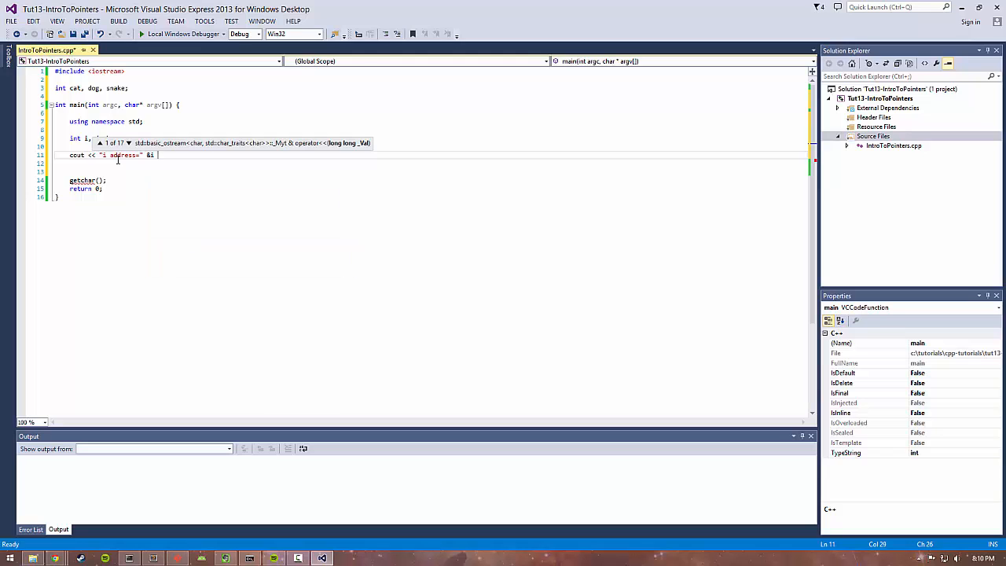
type("<< endl;")
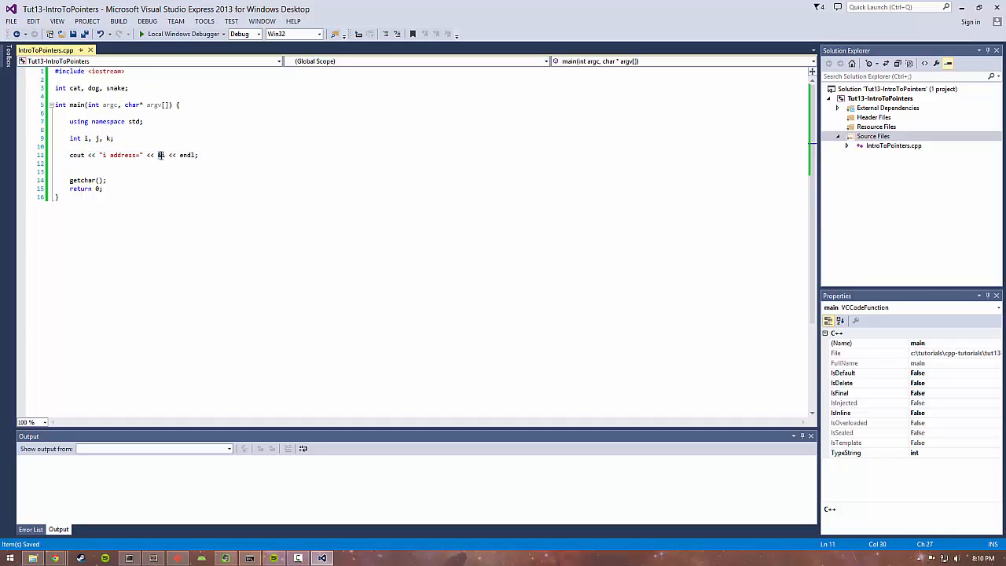
type("&i")
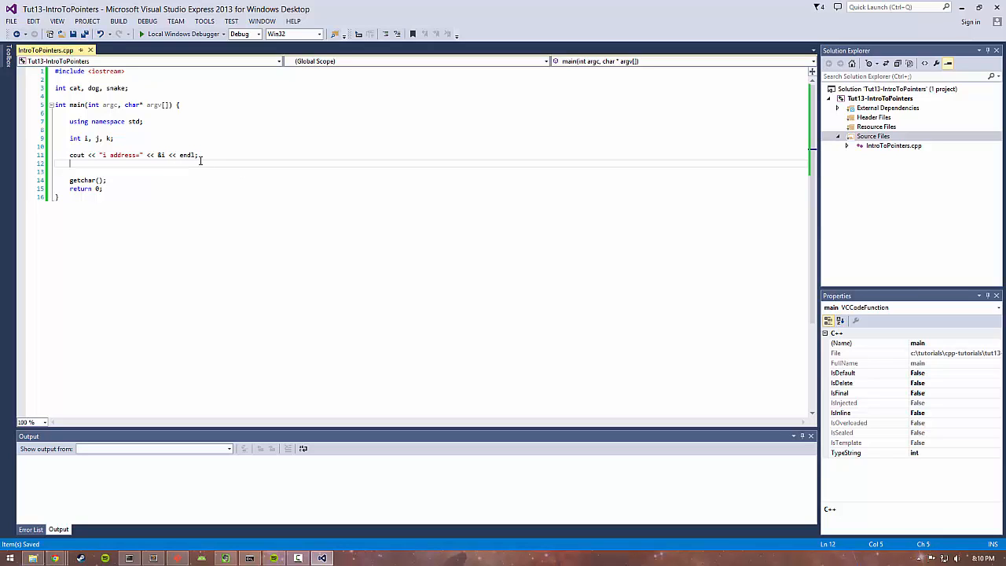
Duplicate the cout line for j, k, cat, dog and snake addresses and build the solution
left_click_drag(202, 156, 55, 156)
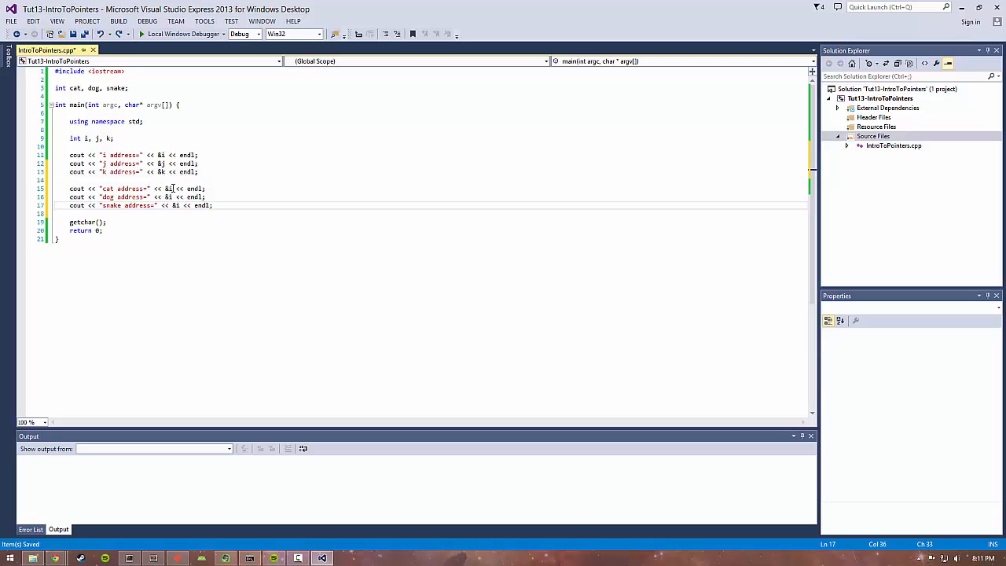
type("&")
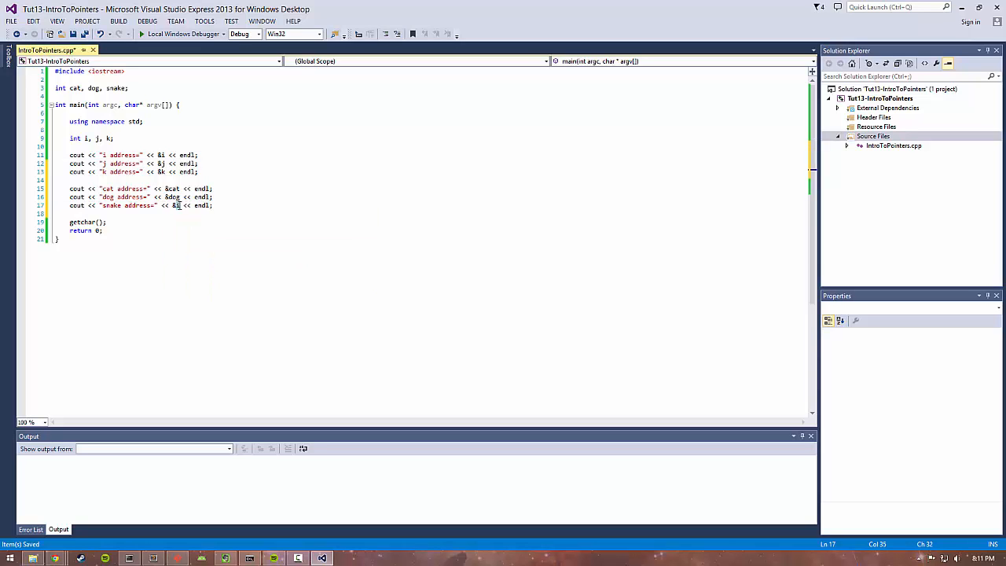
type("snake")
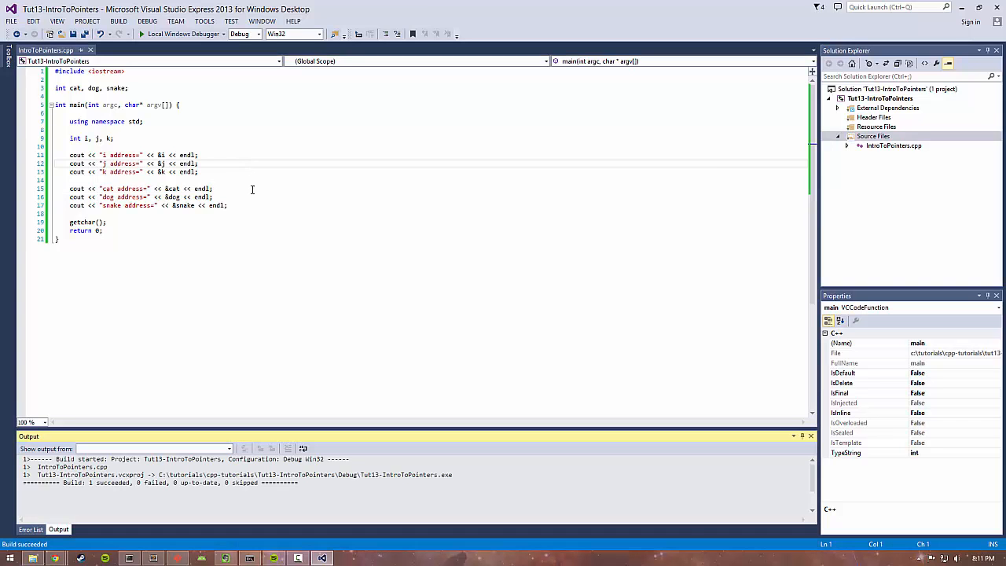
left_click(142, 35)
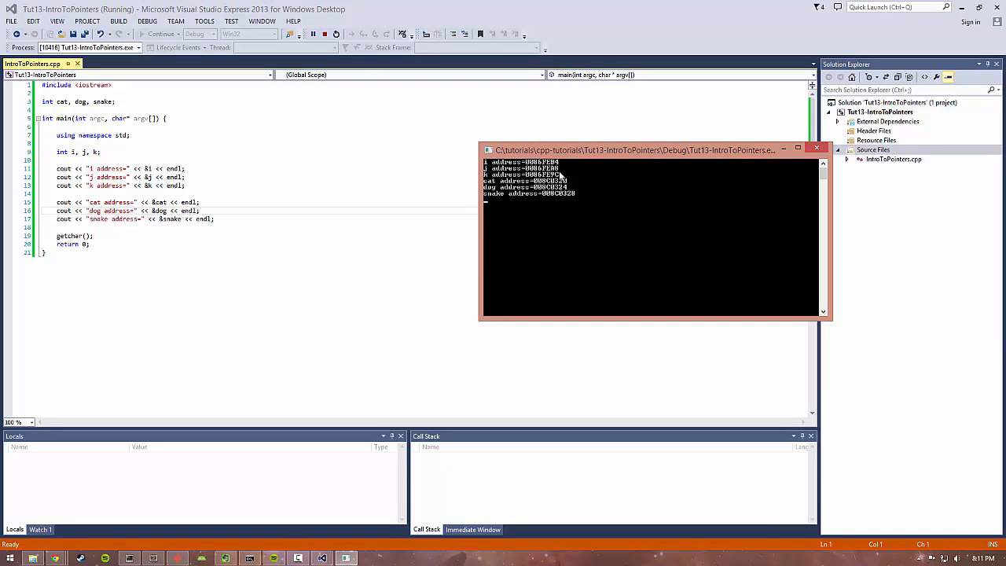
mouse_move(623, 203)
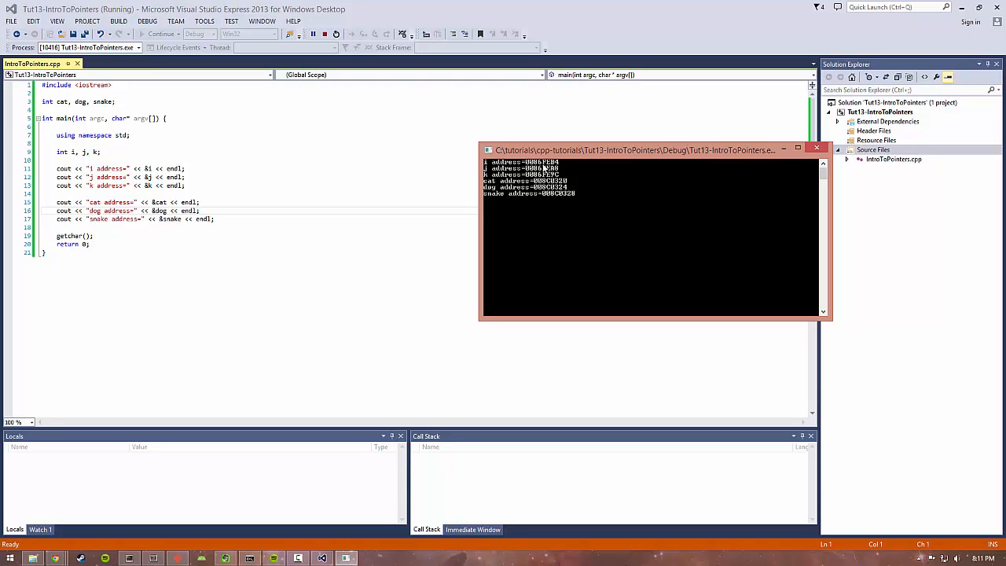
mouse_move(543, 168)
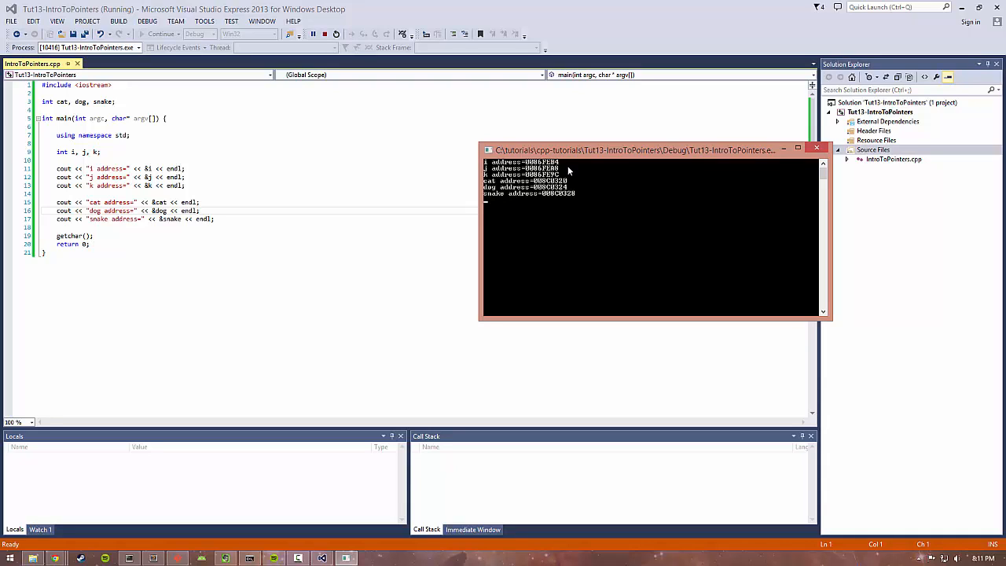
mouse_move(572, 172)
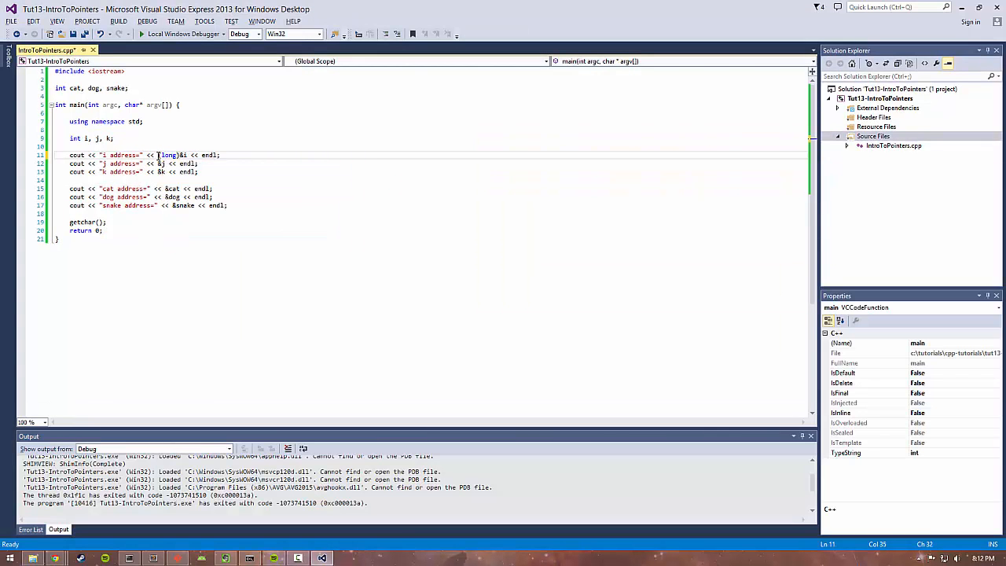
Cast each &variable in the six cout lines to (long) and rebuild
type("(long)")
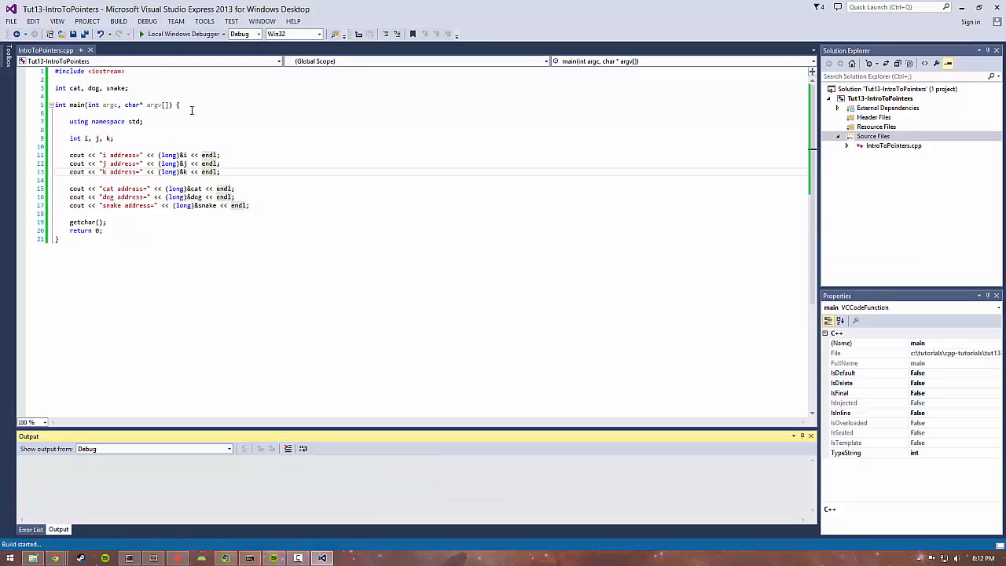
left_click(141, 35)
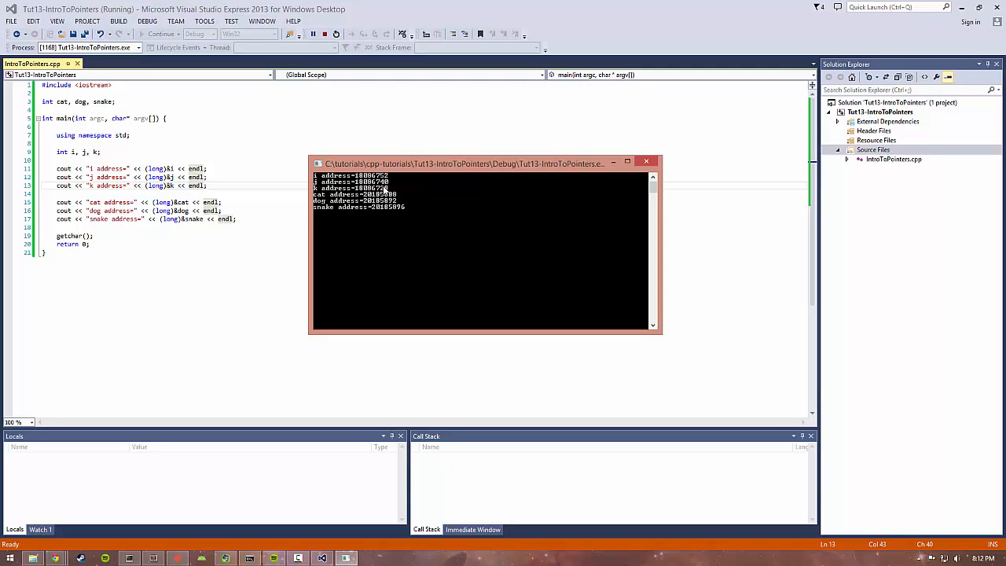
mouse_move(401, 186)
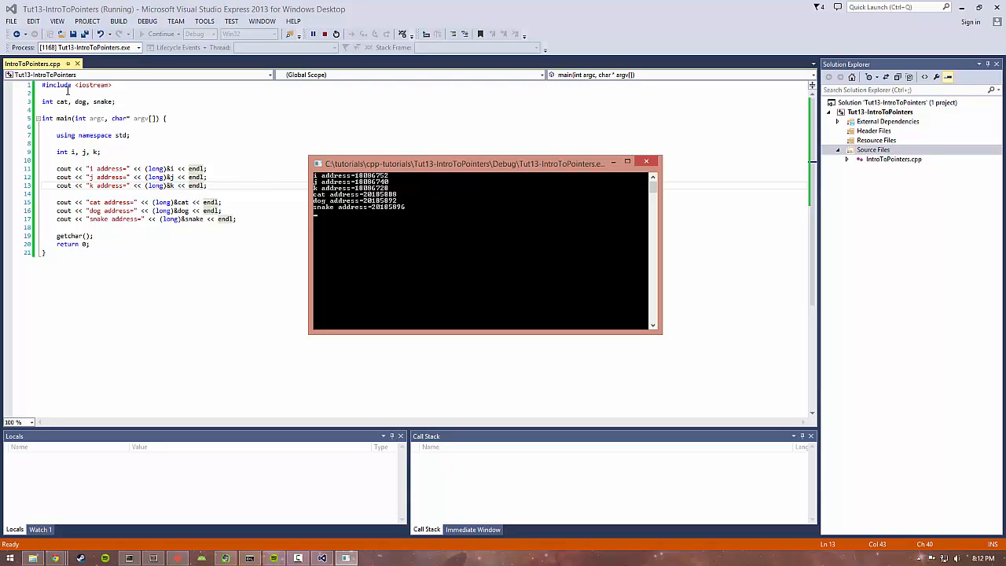
mouse_move(295, 198)
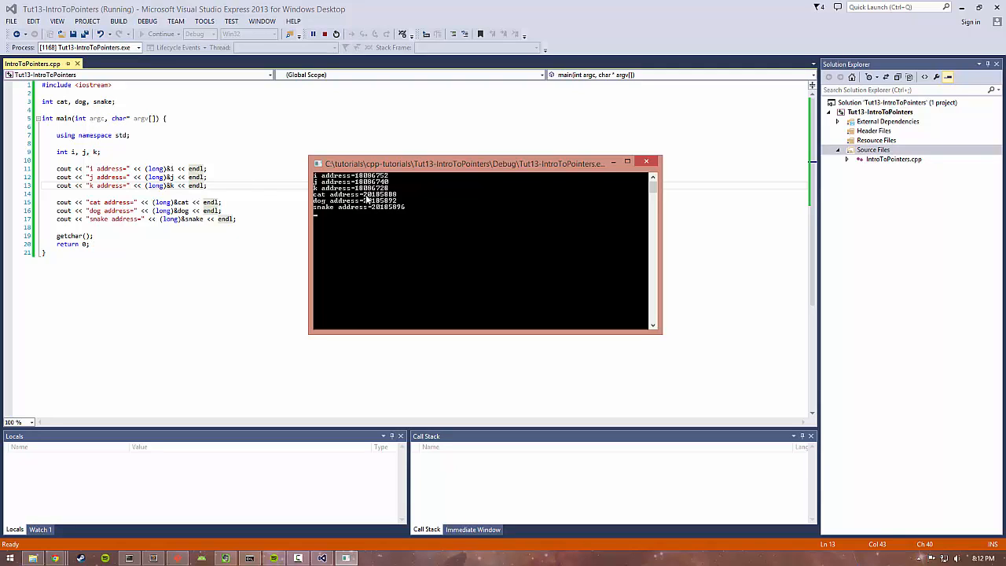
mouse_move(370, 206)
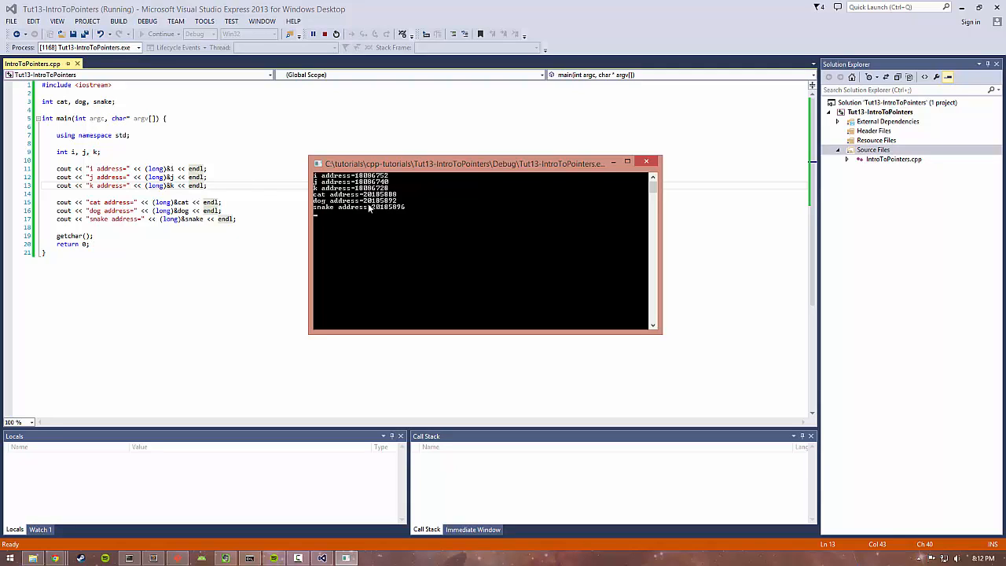
mouse_move(427, 246)
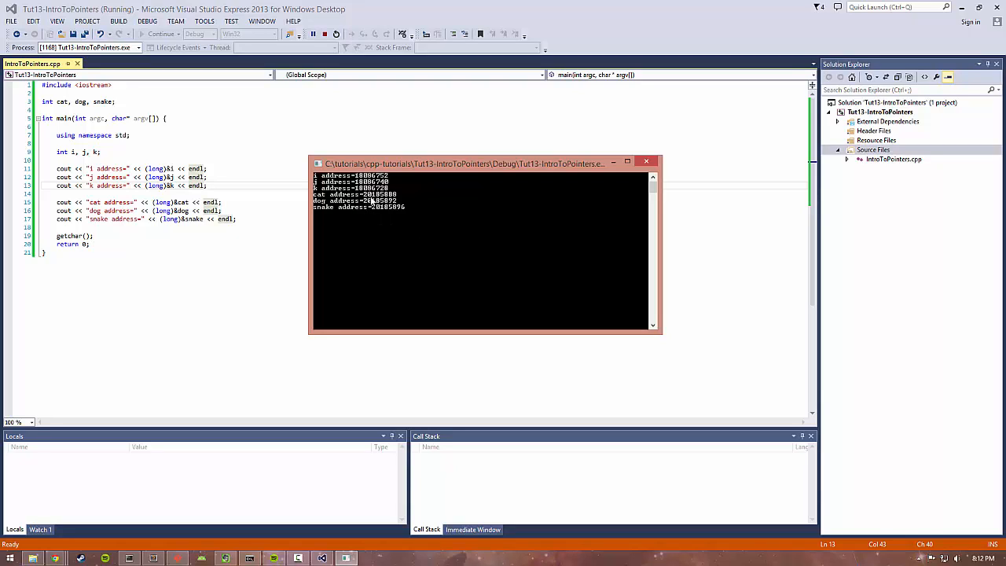
mouse_move(424, 220)
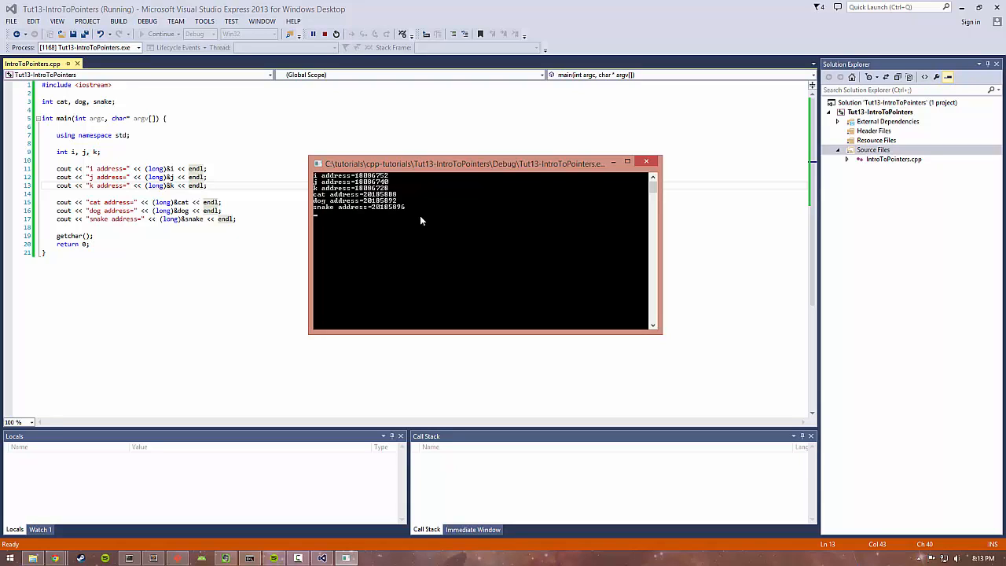
mouse_move(415, 217)
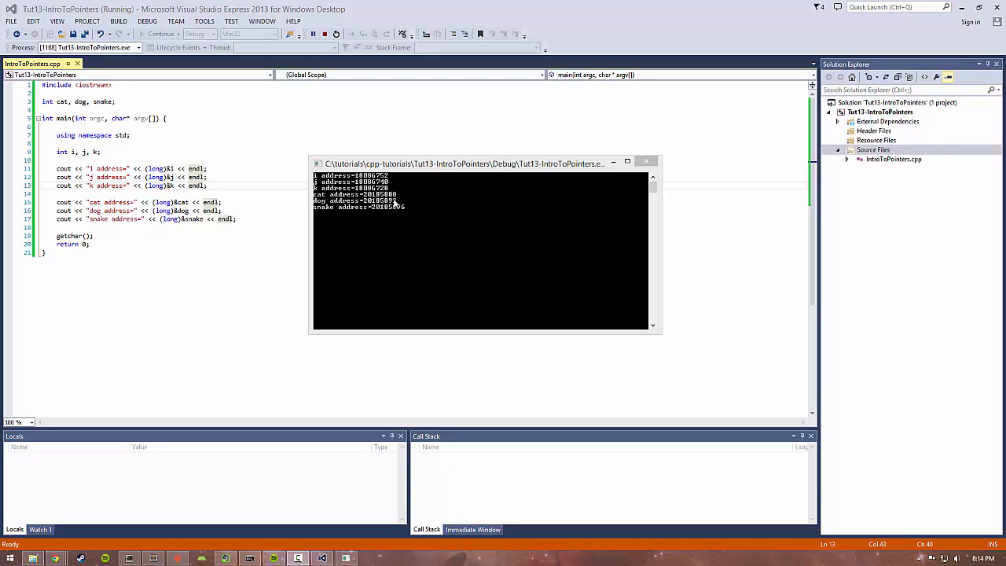
mouse_move(396, 205)
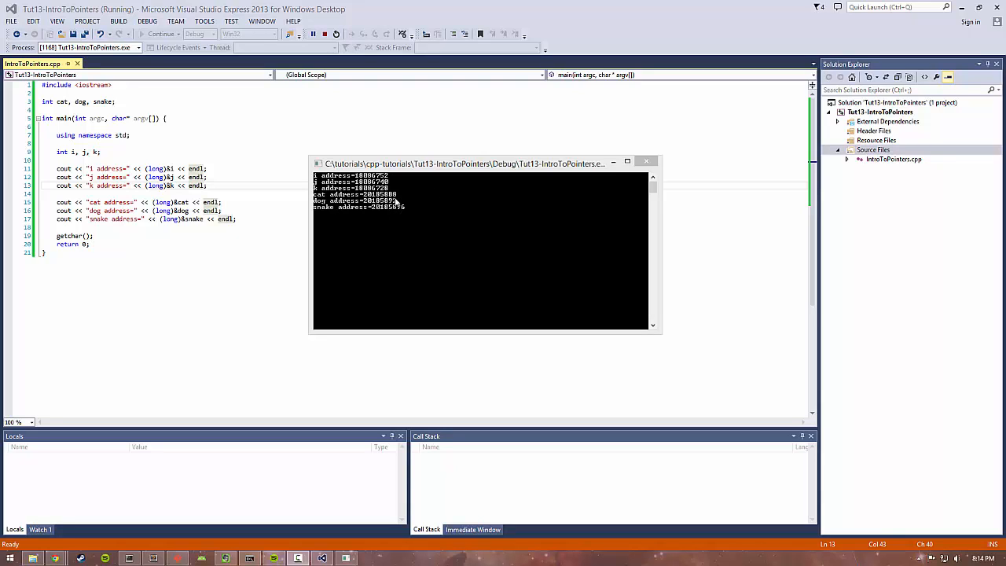
mouse_move(400, 204)
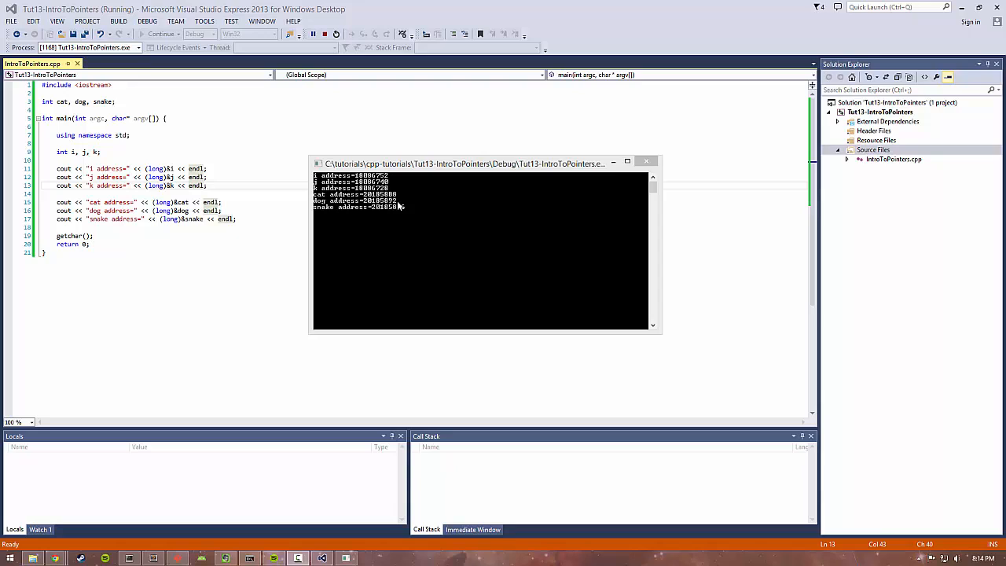
mouse_move(396, 205)
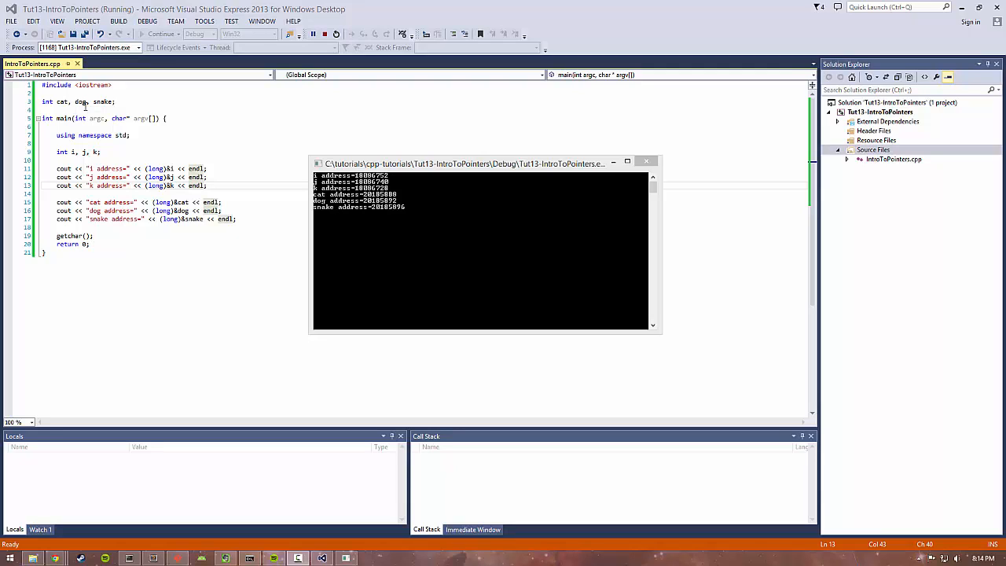
mouse_move(85, 104)
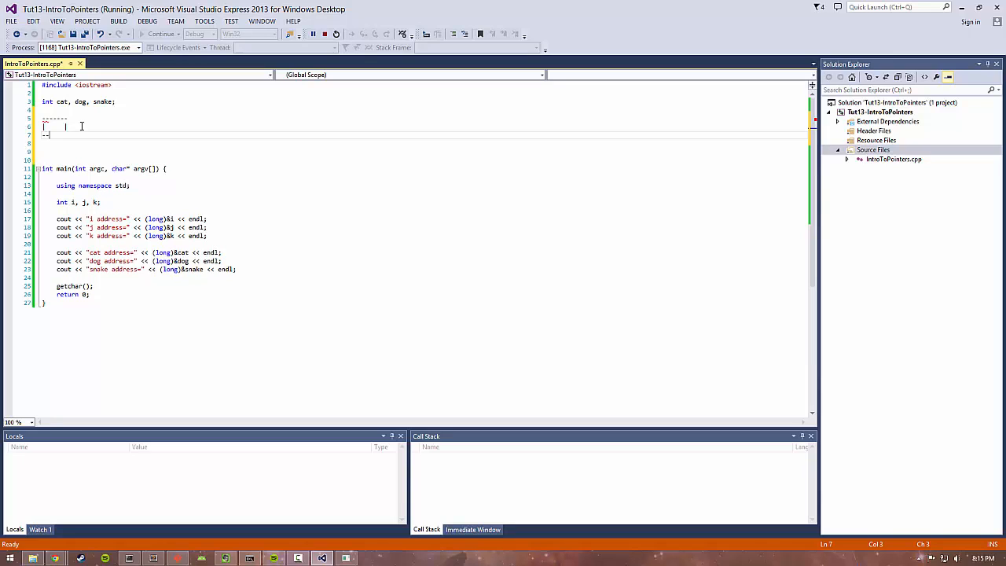
Copy the ASCII box into stacked boxes and label them cat and dog
left_click_drag(47, 136, 44, 120)
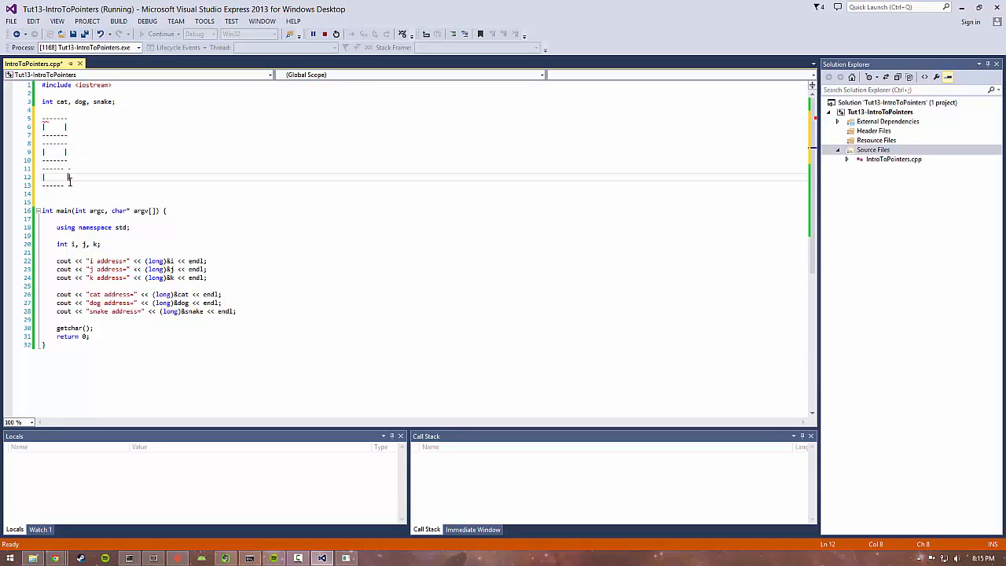
left_click(69, 186)
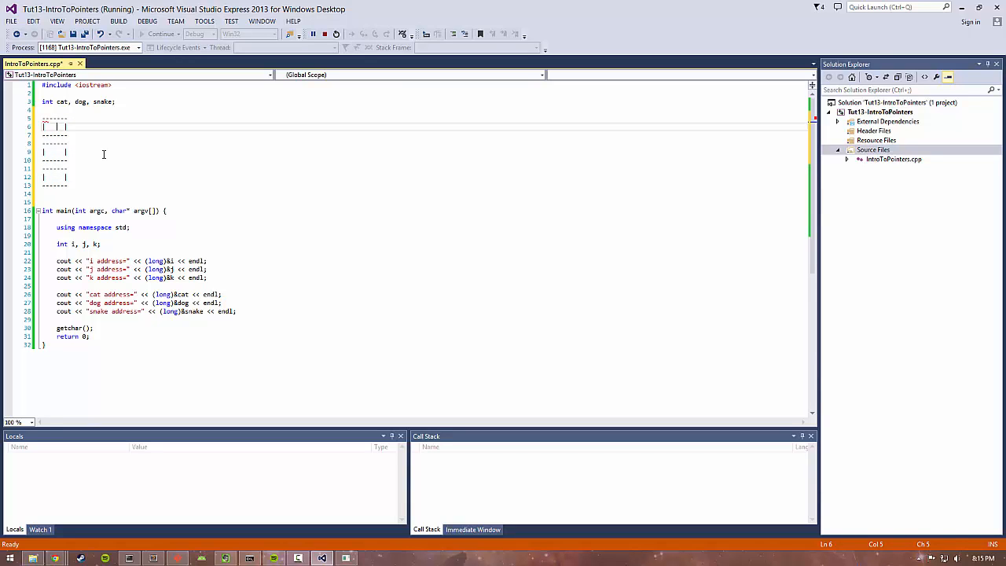
type("cat")
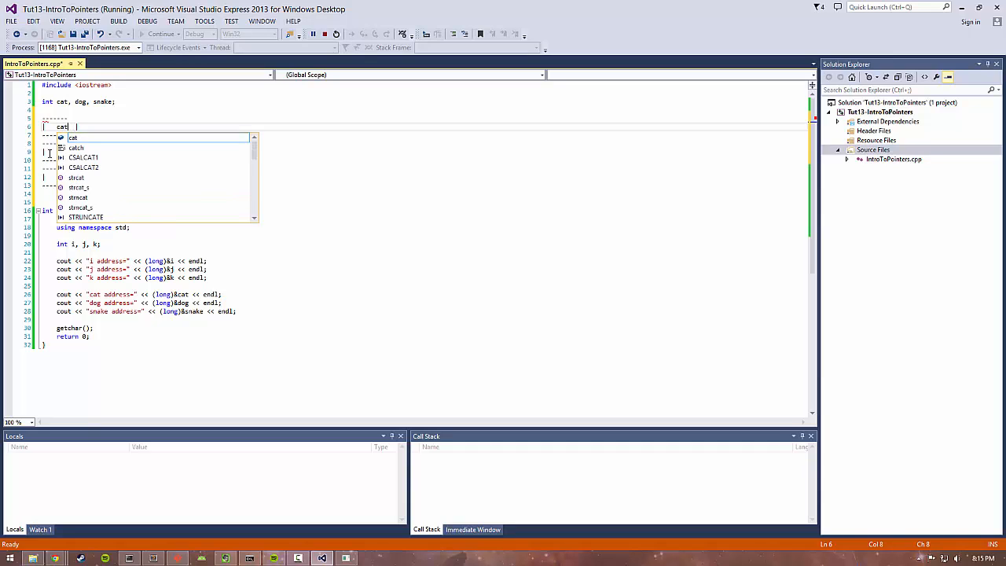
type("dog |")
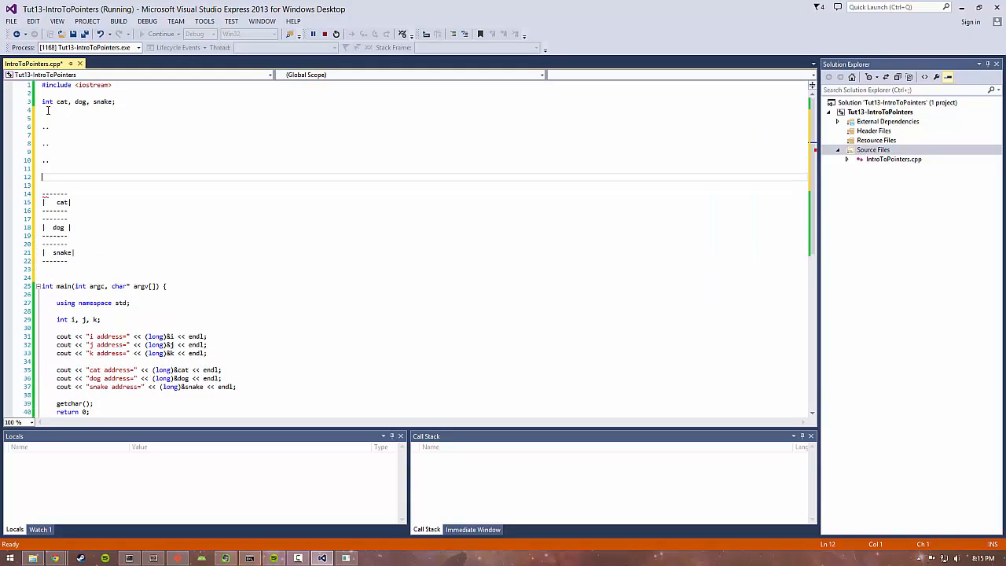
Add dotted gap lines and the 'START global memory' and 'start of main memory' headers
type(".")
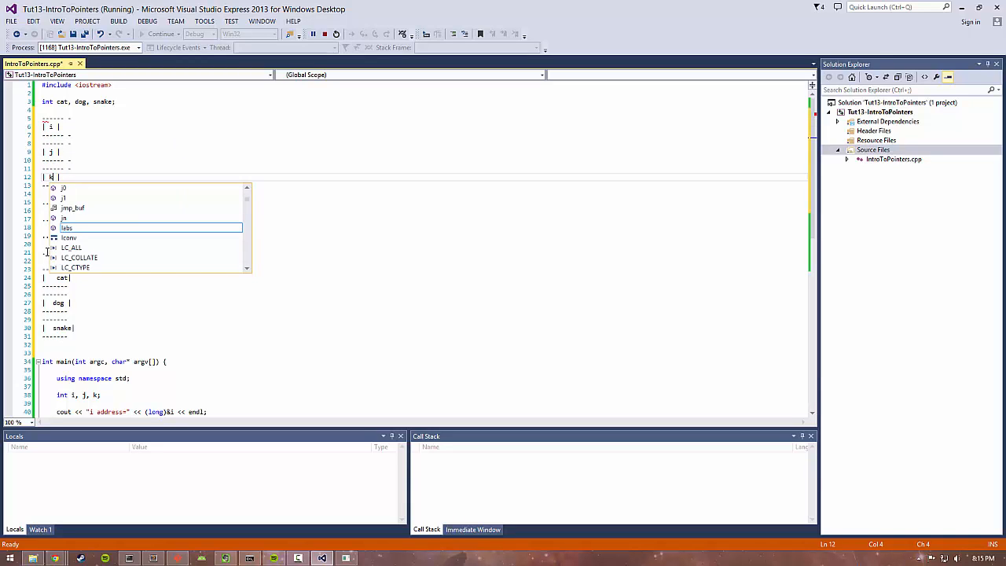
type("sta")
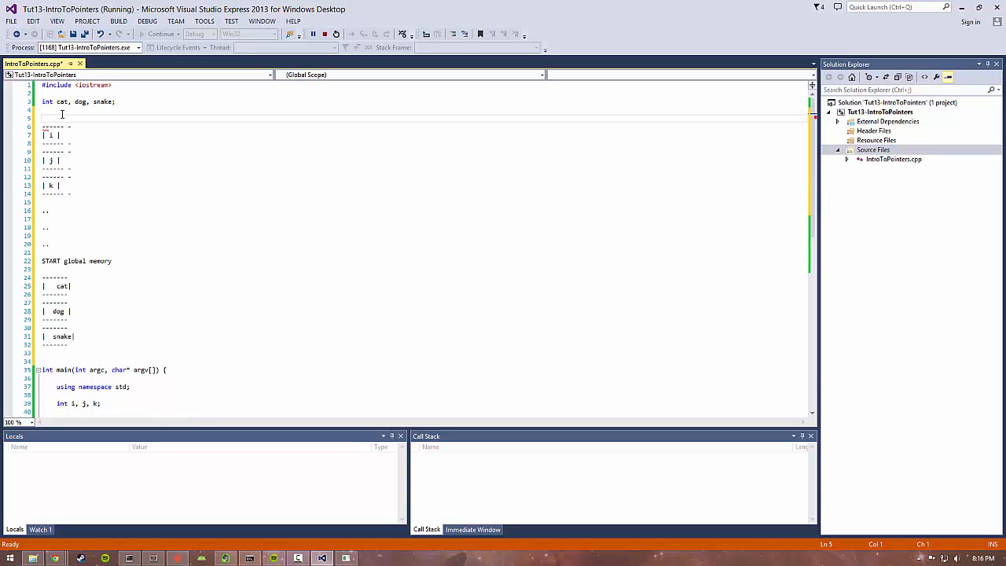
type("start of main memory")
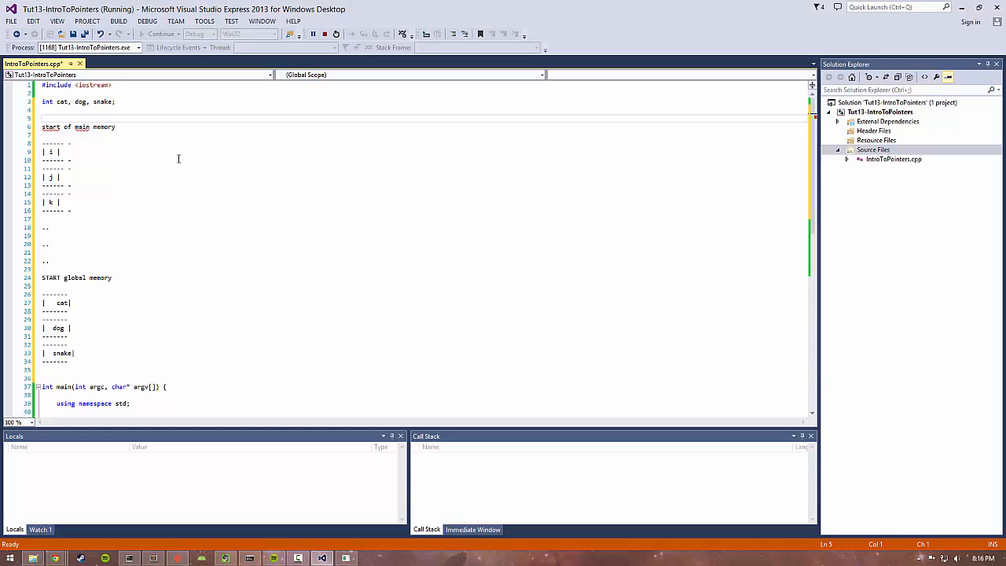
scroll("down", 3)
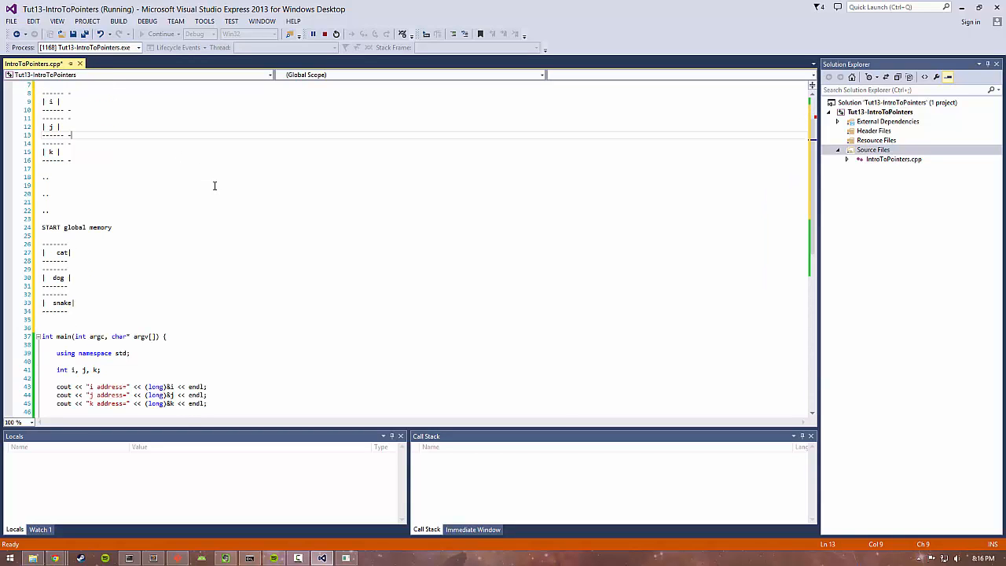